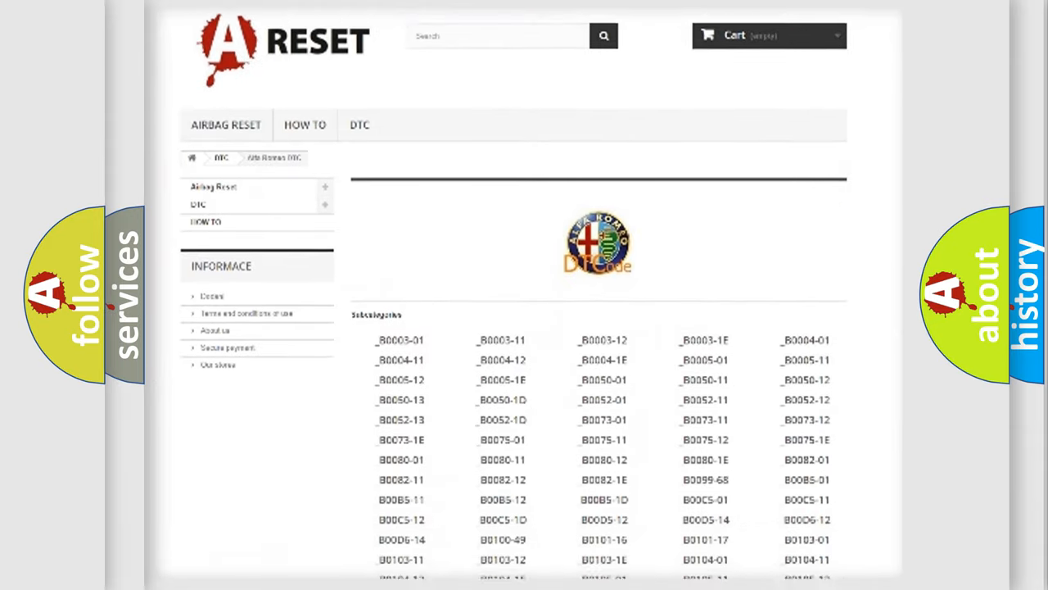
pyautogui.scroll(-3)
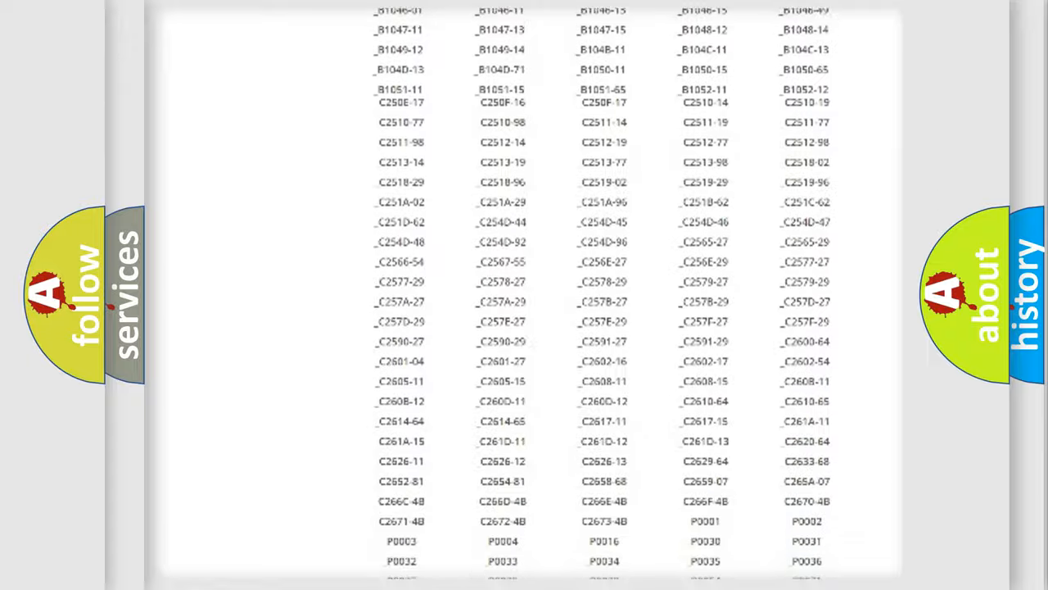